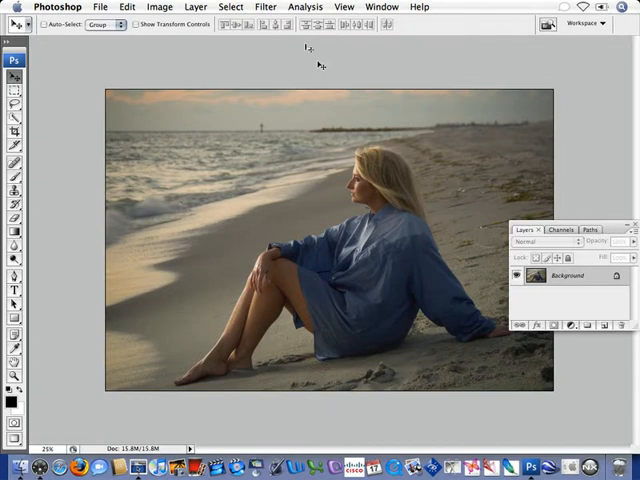
# Launch the Dfine 2.0 filter on the Background layer from the Filter menu.
pyautogui.click(264, 8)
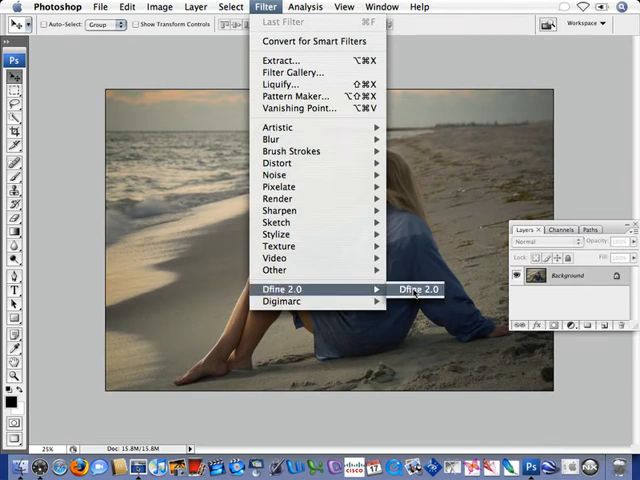
pyautogui.click(418, 288)
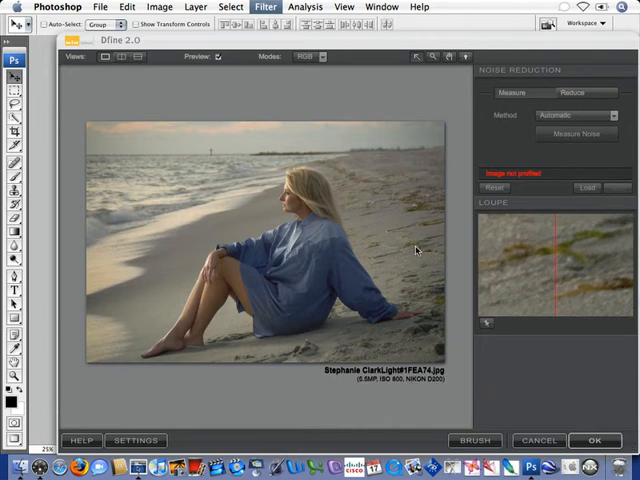
pyautogui.moveTo(418, 226)
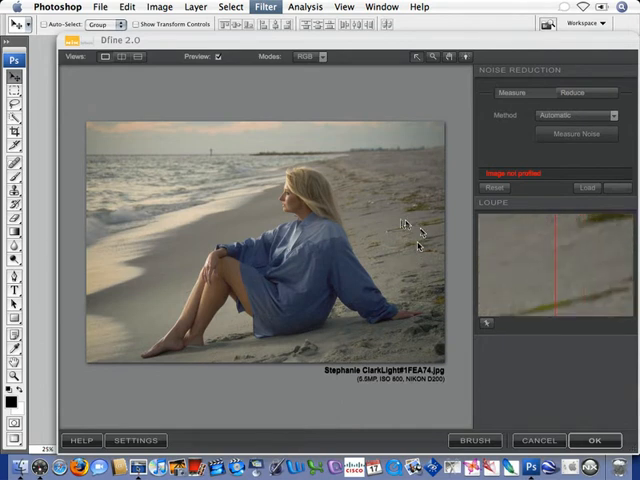
pyautogui.moveTo(400, 224)
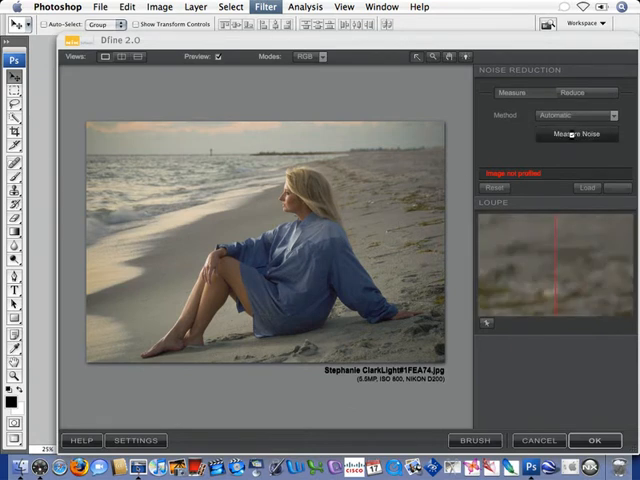
# Run Measure Noise so Dfine builds an automatic noise profile of the portrait.
pyautogui.click(574, 136)
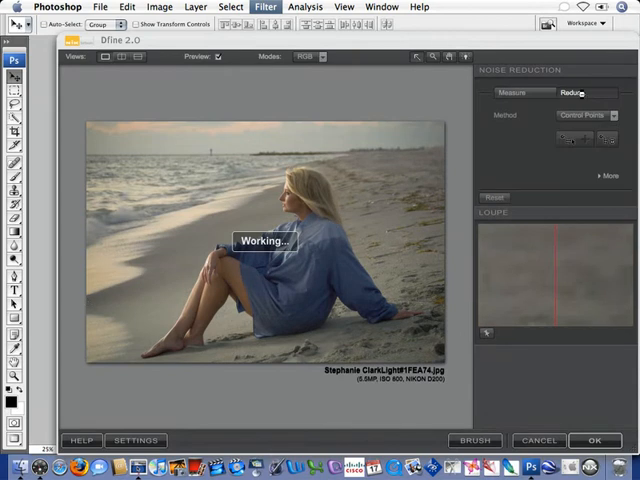
# Set the Reduce method to Control Points instead of whole-image reduction.
pyautogui.click(588, 114)
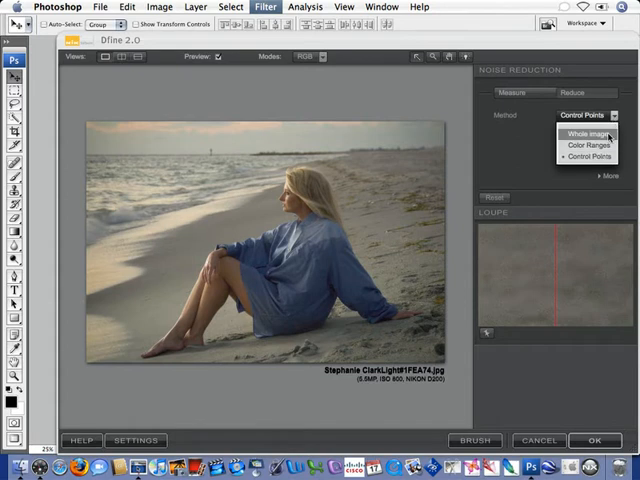
pyautogui.moveTo(588, 144)
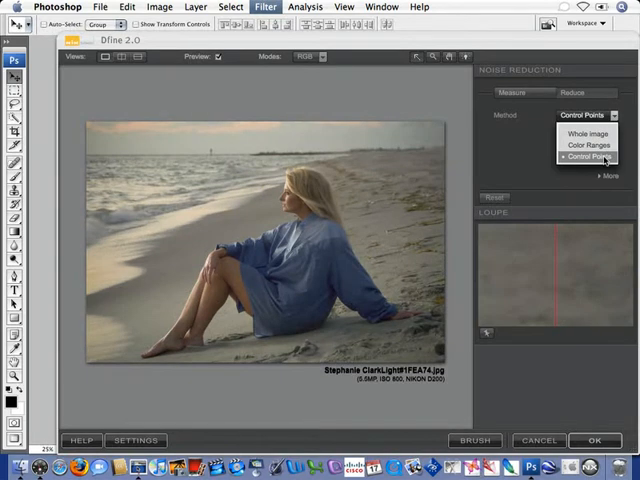
pyautogui.click(578, 156)
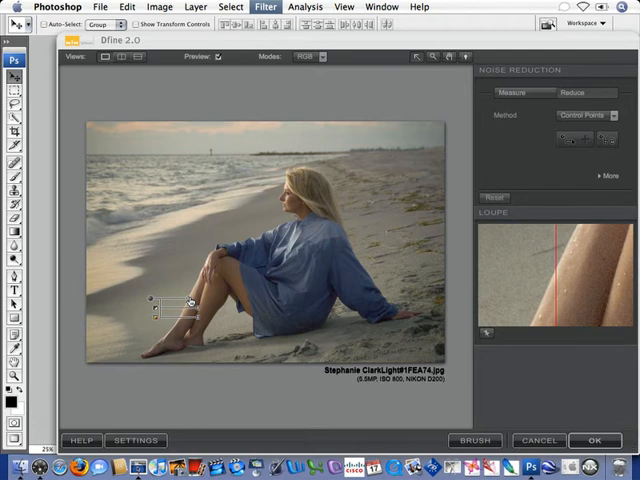
# Switch the preview Mode to a mask view showing where the leg point reduces noise.
pyautogui.click(322, 56)
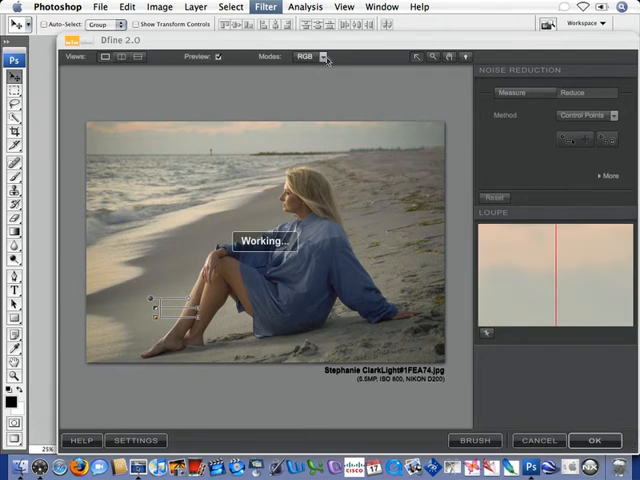
pyautogui.click(310, 56)
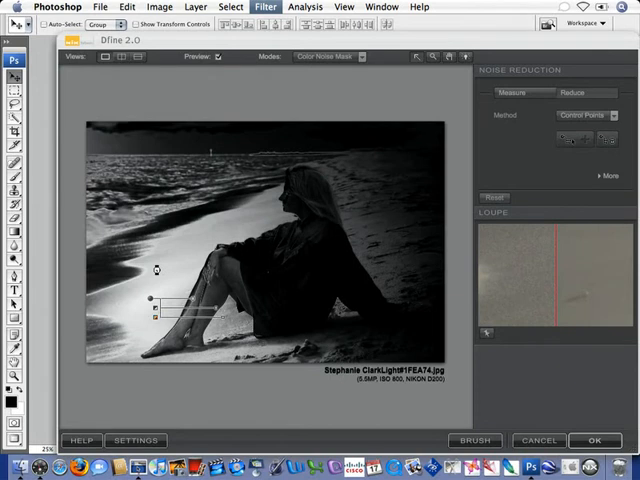
# Add a noise-reduction control point on the subject, checked against the Contrast Noise Mask.
pyautogui.click(496, 196)
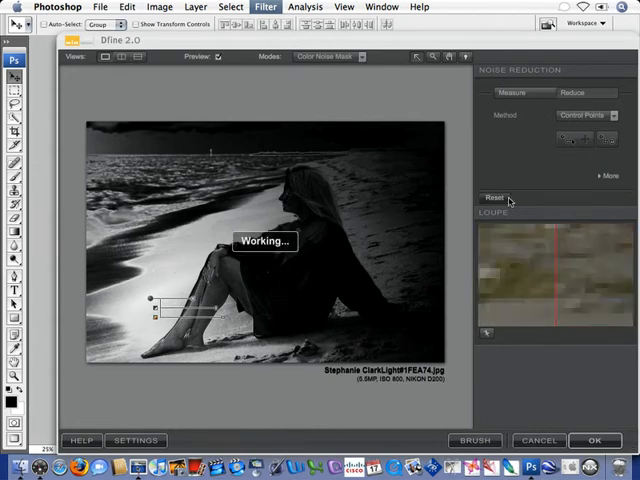
pyautogui.moveTo(456, 166)
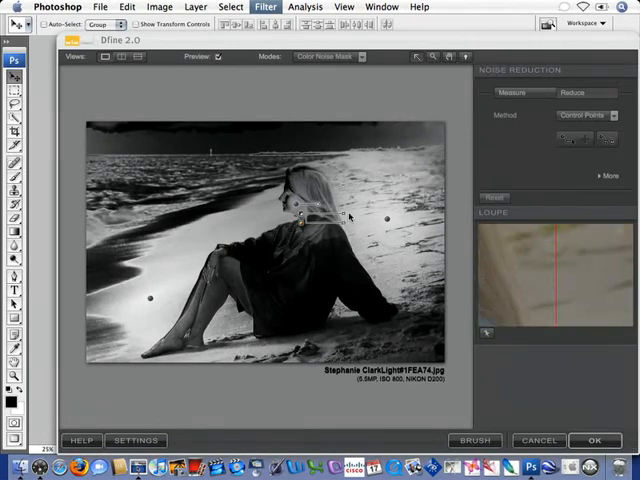
pyautogui.click(348, 224)
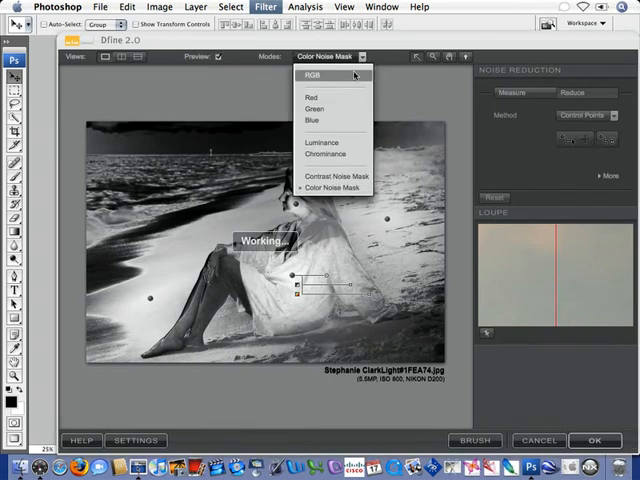
# Show the Color Noise Mask preview of the control points' coverage.
pyautogui.click(310, 76)
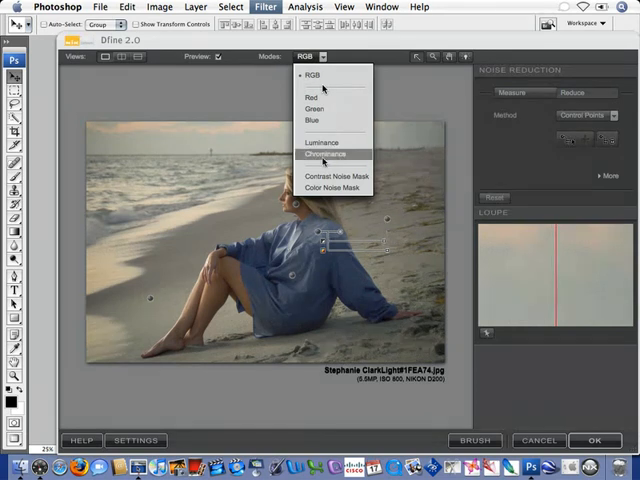
# Compare the Contrast and Color Noise Masks, then return the preview Mode to RGB.
pyautogui.click(340, 188)
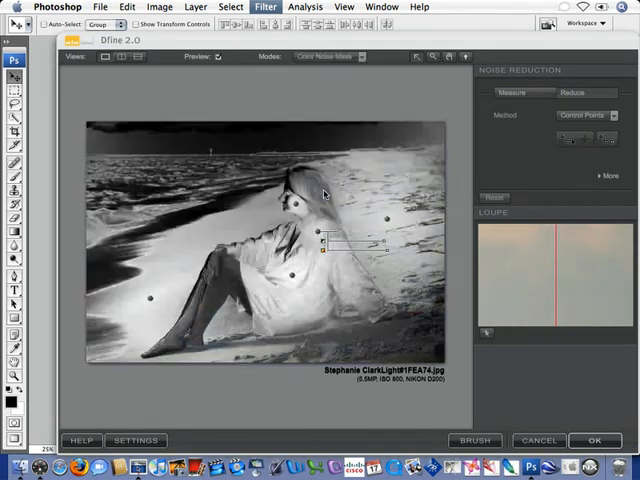
pyautogui.click(330, 56)
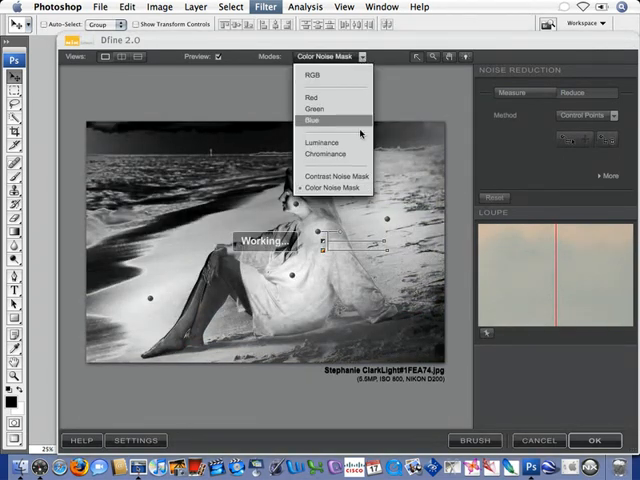
pyautogui.click(320, 176)
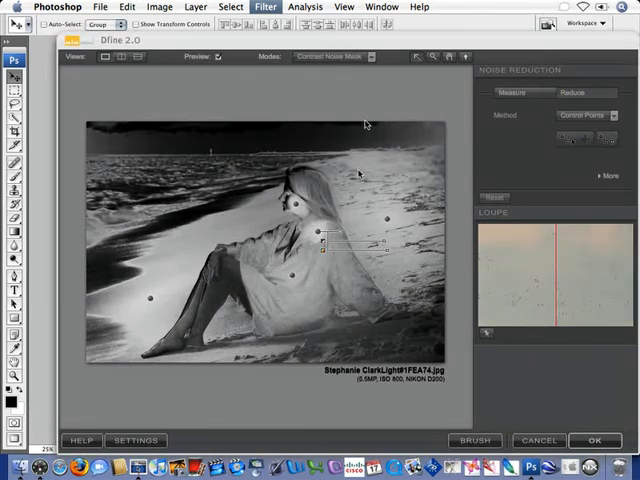
pyautogui.click(336, 56)
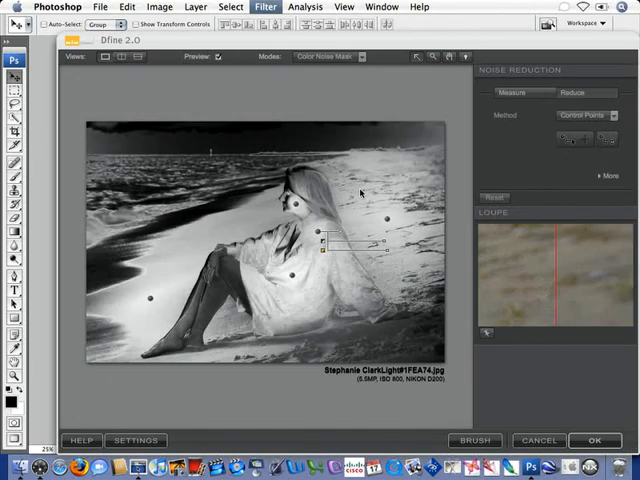
pyautogui.click(362, 56)
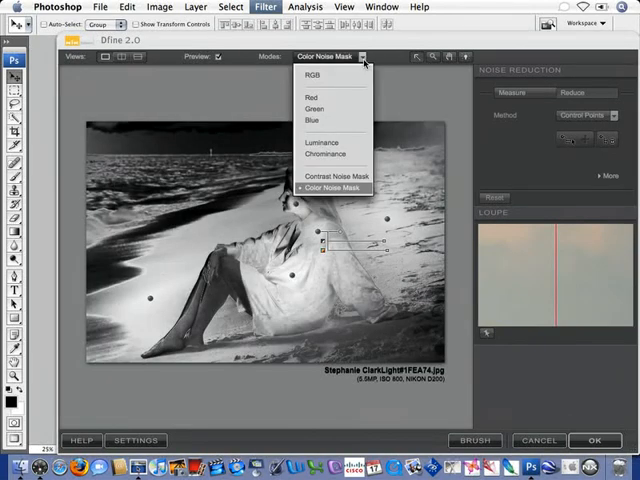
pyautogui.click(312, 84)
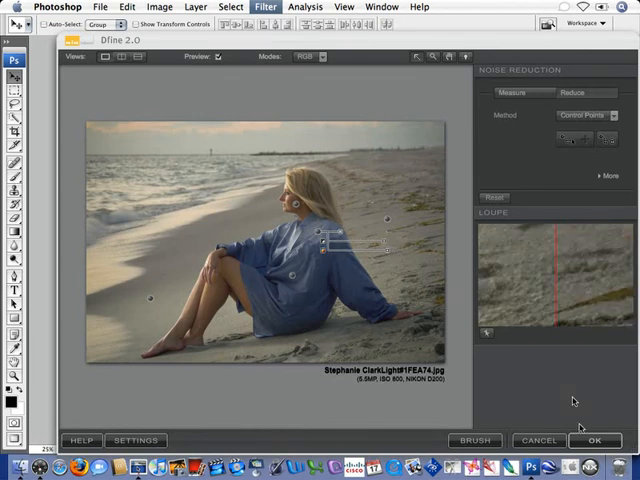
# Confirm with OK so the noise reduction is applied back in Photoshop.
pyautogui.click(594, 440)
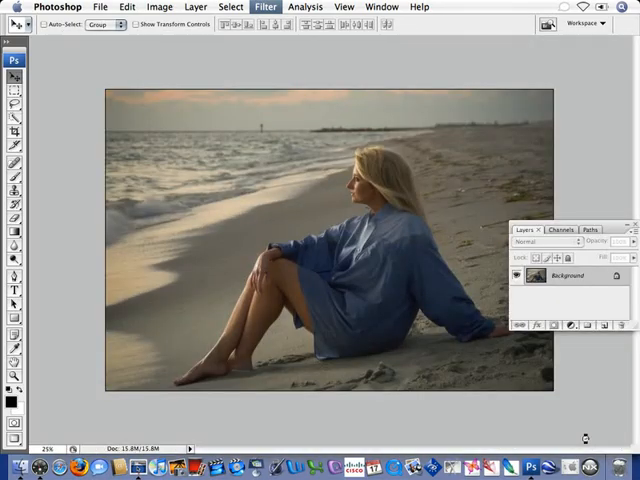